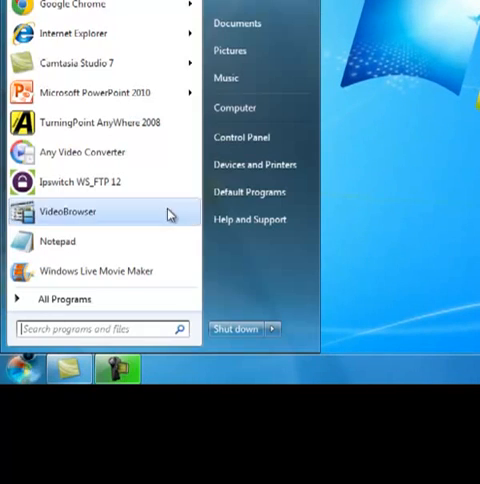
pyautogui.moveTo(236, 108)
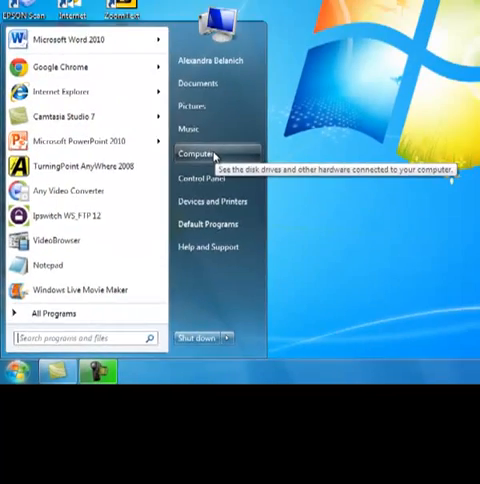
# Show the Computer overview listing hard disks, removable storage and network drives.
pyautogui.click(192, 154)
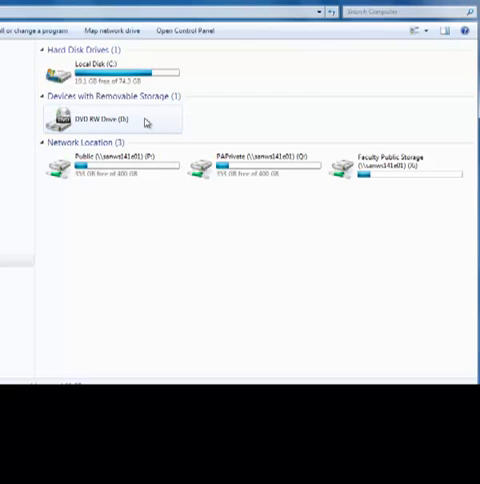
pyautogui.moveTo(210, 124)
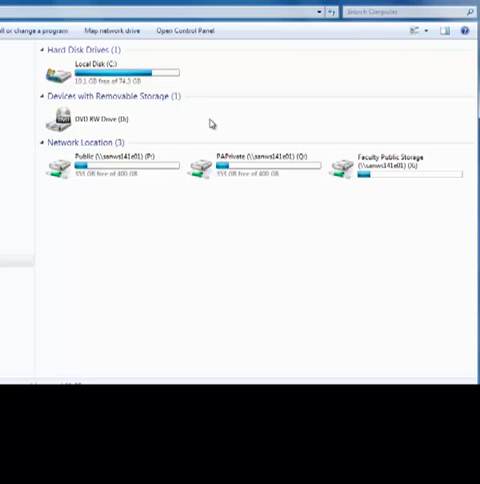
pyautogui.moveTo(228, 126)
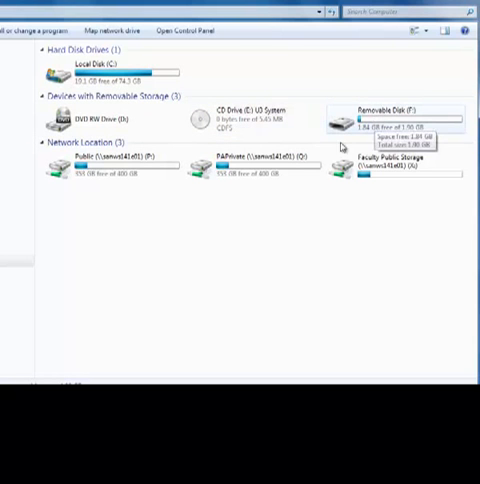
pyautogui.moveTo(202, 198)
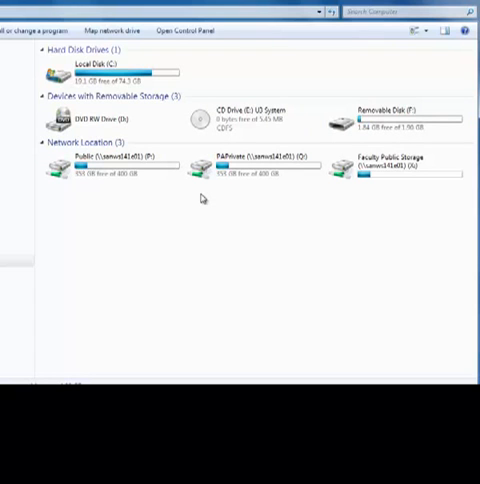
pyautogui.moveTo(116, 196)
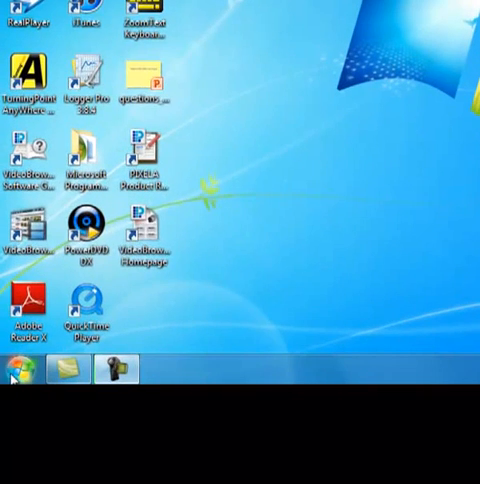
# Reach the Computer drive overview from the Start menu to get at the flash drive.
pyautogui.click(10, 370)
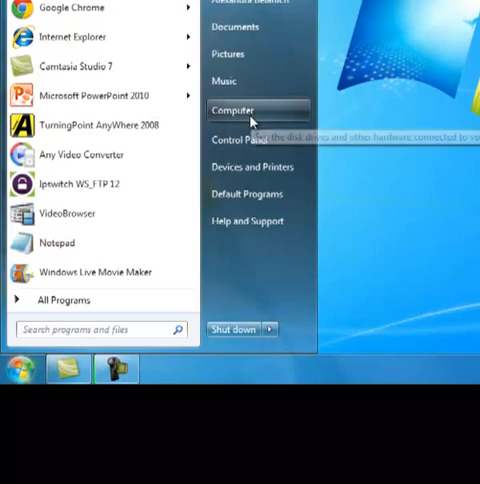
pyautogui.click(234, 108)
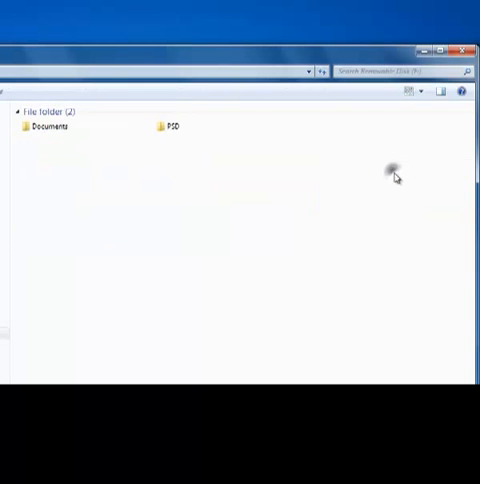
pyautogui.moveTo(380, 200)
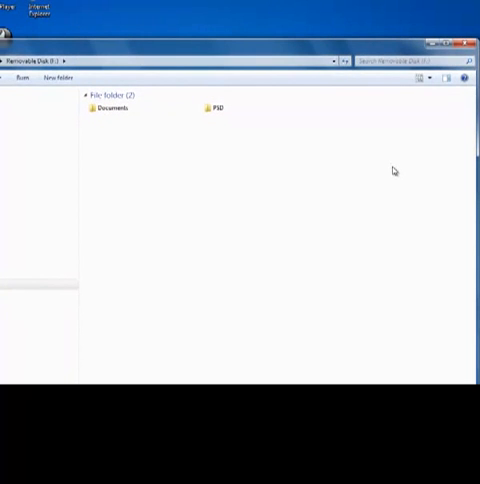
pyautogui.moveTo(184, 160)
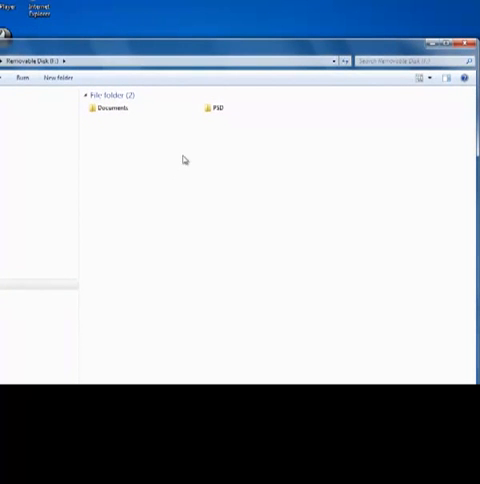
pyautogui.moveTo(196, 172)
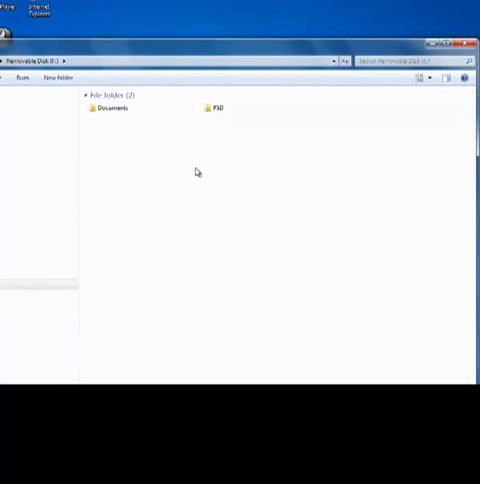
# Create a new folder on the flash drive beside Documents and PSD and begin renaming it.
pyautogui.rightClick(196, 172)
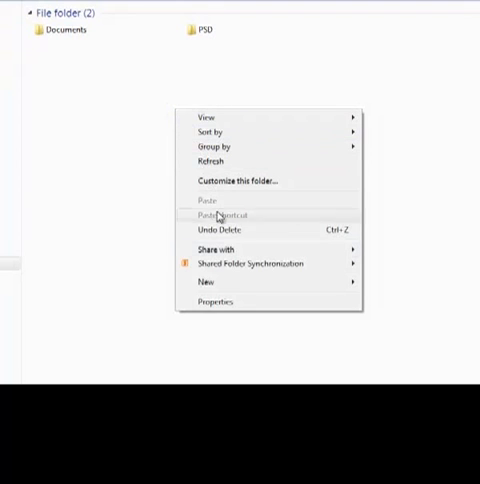
pyautogui.click(204, 288)
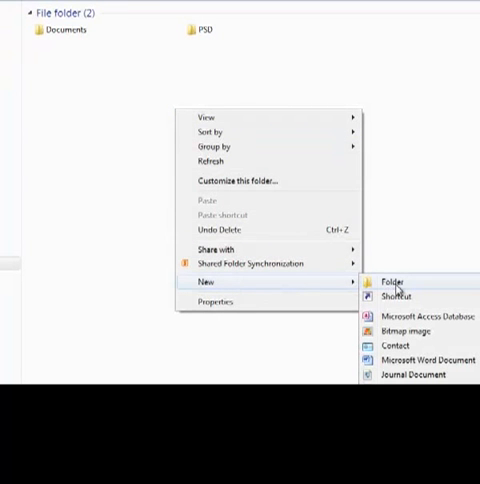
pyautogui.click(386, 282)
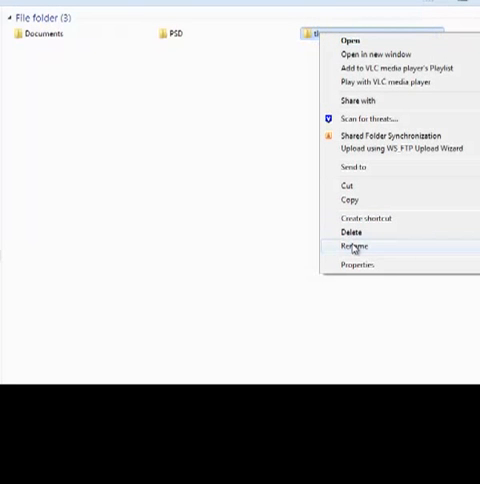
pyautogui.click(356, 246)
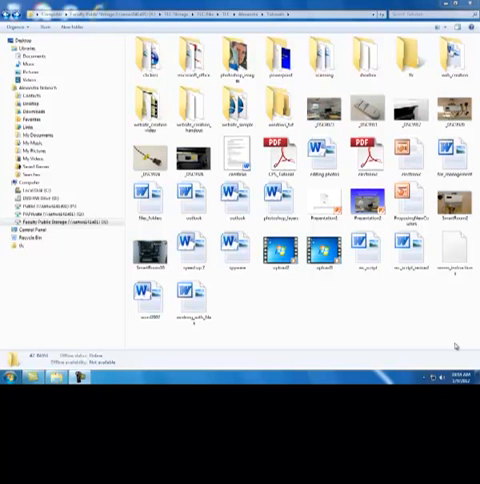
pyautogui.moveTo(452, 344)
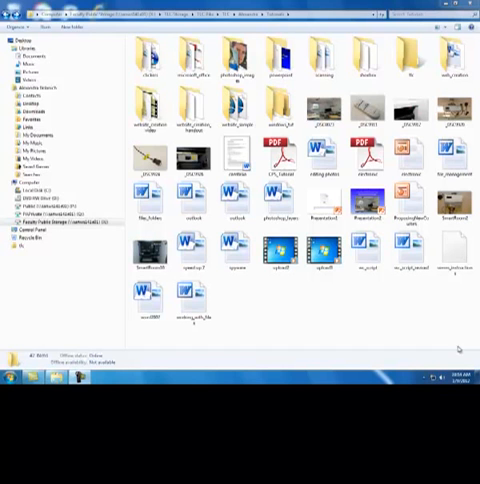
pyautogui.moveTo(316, 322)
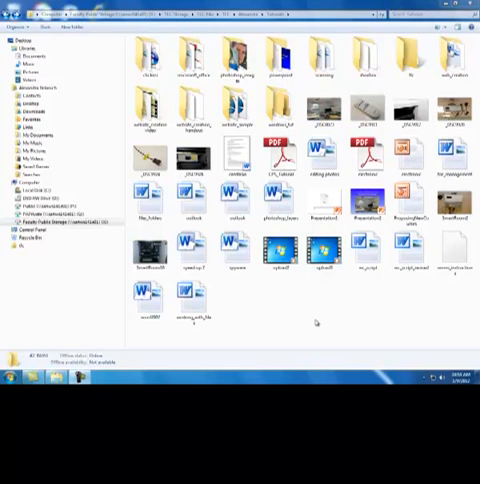
pyautogui.moveTo(332, 304)
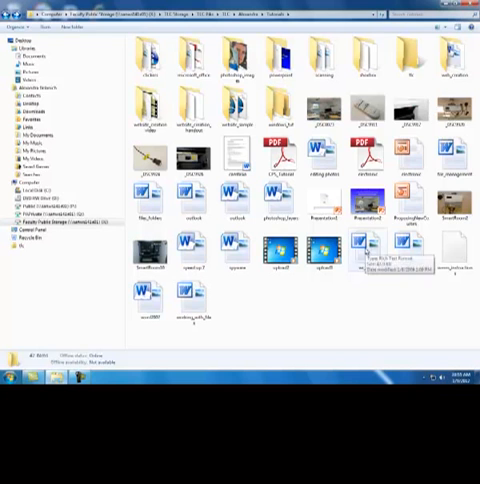
# Copy a Word document and paste a duplicate into the same folder.
pyautogui.rightClick(364, 268)
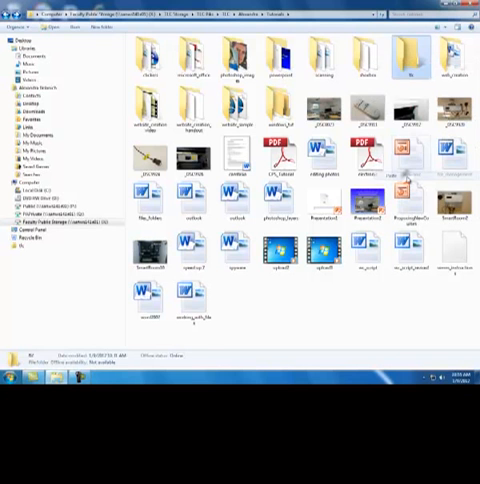
pyautogui.click(360, 250)
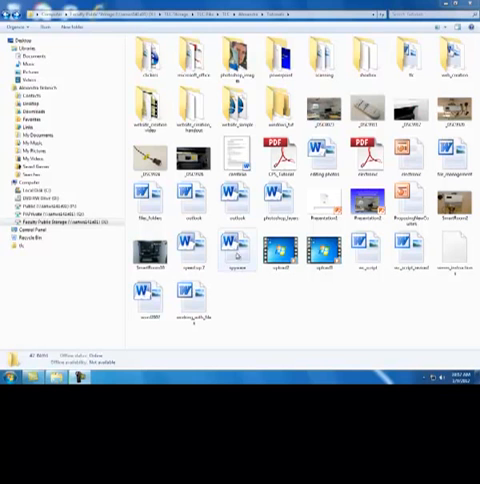
# Paste another copy of the Word document into the folder's empty area.
pyautogui.click(236, 246)
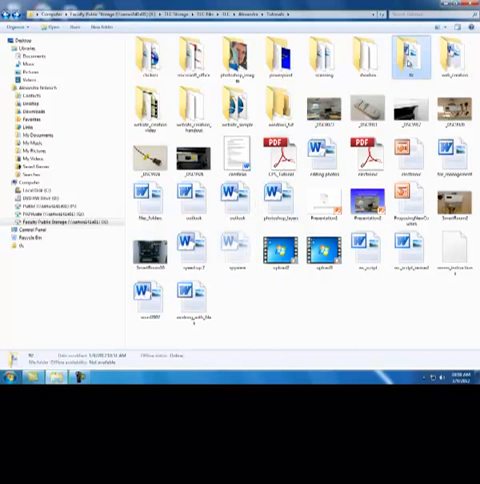
pyautogui.rightClick(402, 48)
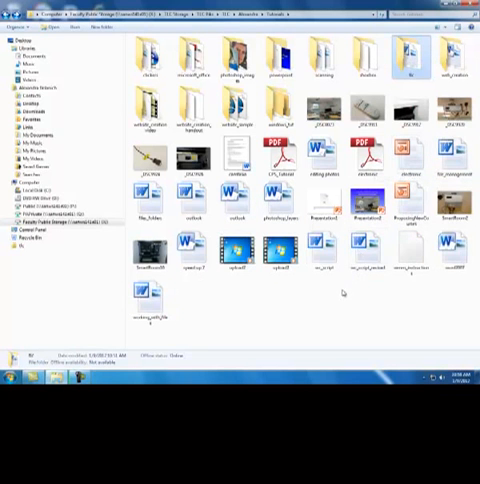
pyautogui.moveTo(200, 280)
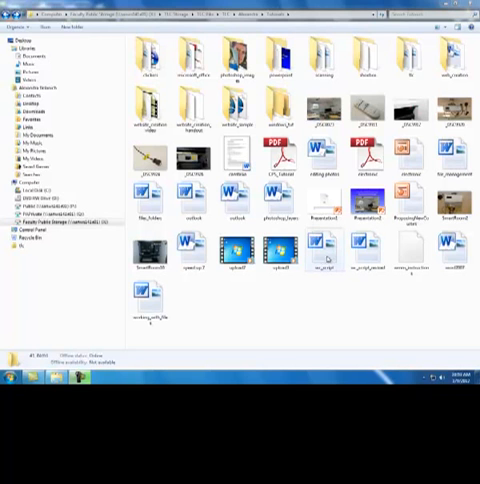
pyautogui.click(324, 246)
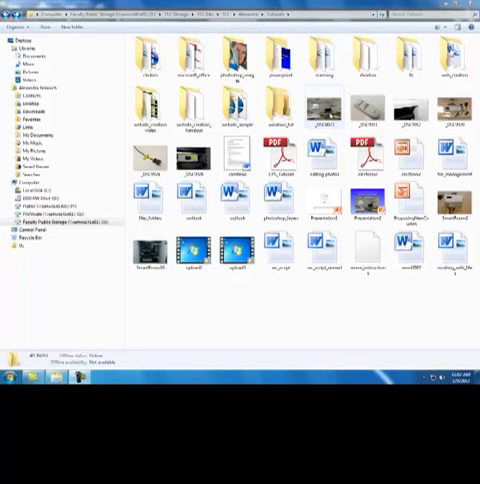
# Ctrl-select several documents together and bring up their shared actions.
pyautogui.click(324, 108)
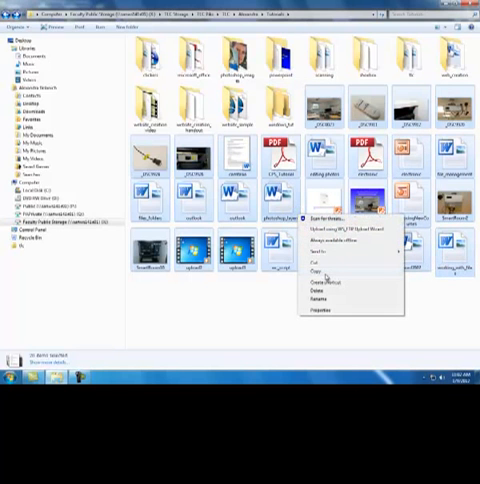
pyautogui.moveTo(298, 322)
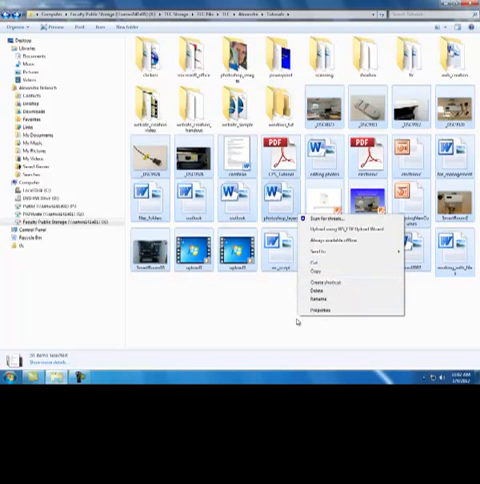
pyautogui.click(296, 318)
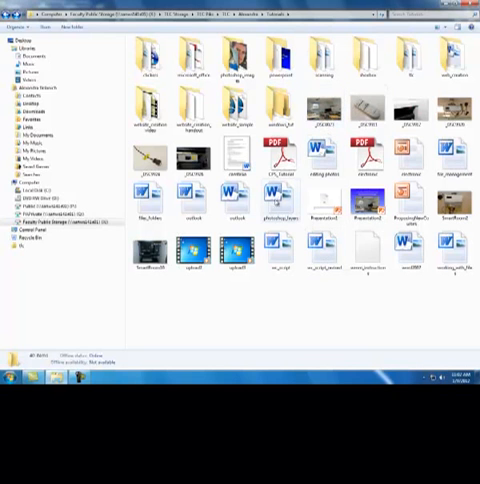
pyautogui.moveTo(320, 212)
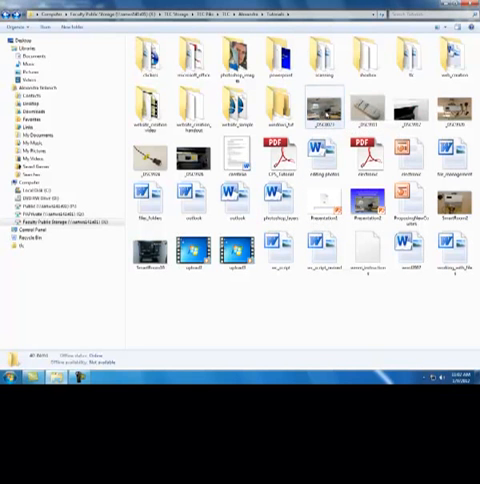
pyautogui.click(320, 108)
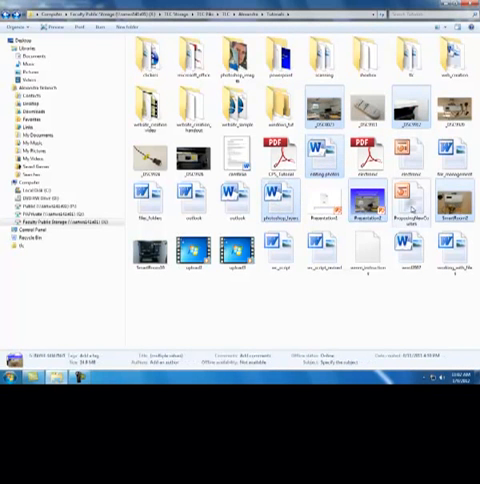
pyautogui.click(404, 210)
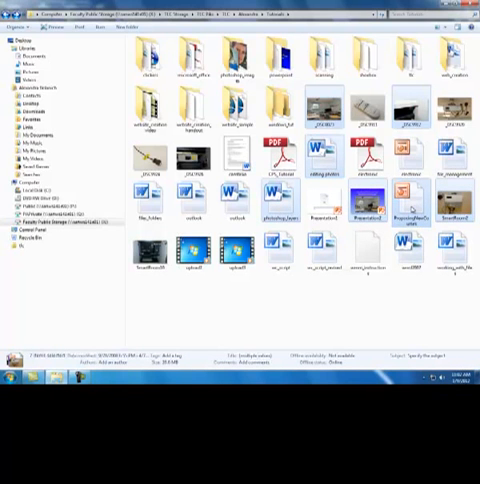
pyautogui.rightClick(378, 212)
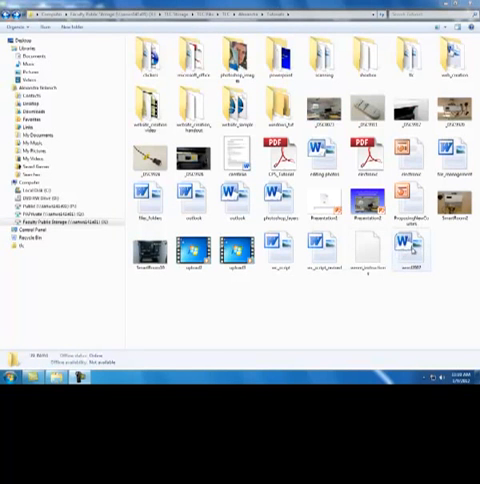
# Delete the selected documents from the flash-drive folder.
pyautogui.rightClick(404, 248)
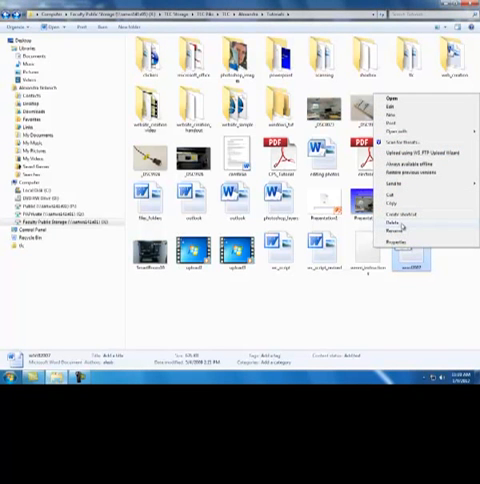
pyautogui.click(380, 220)
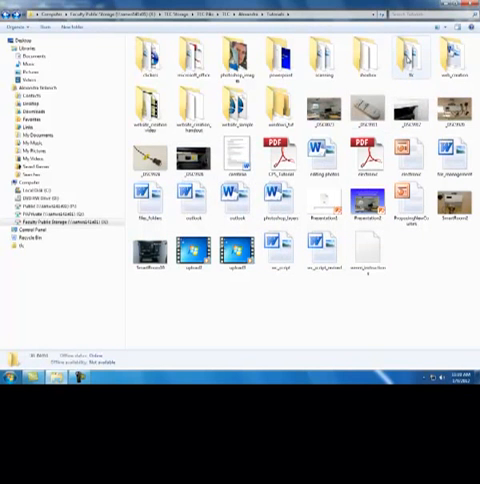
pyautogui.click(408, 48)
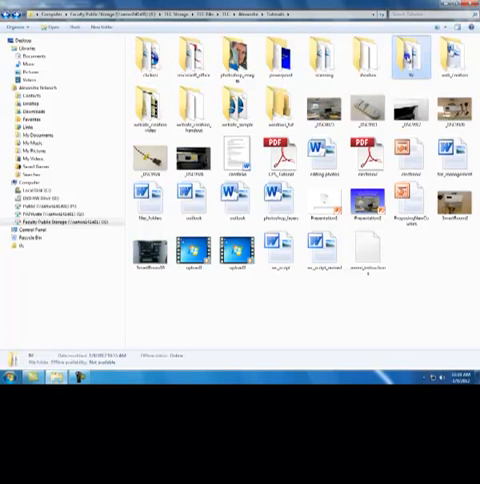